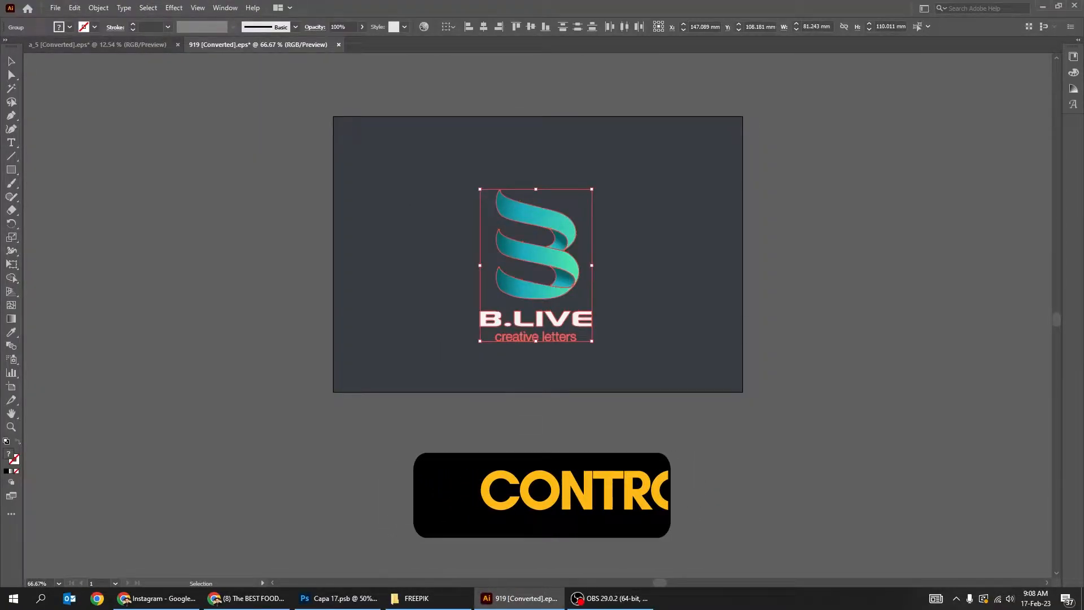
# Move from Illustrator to Photoshop with the B.LIVE logo copied.
pyautogui.click(338, 598)
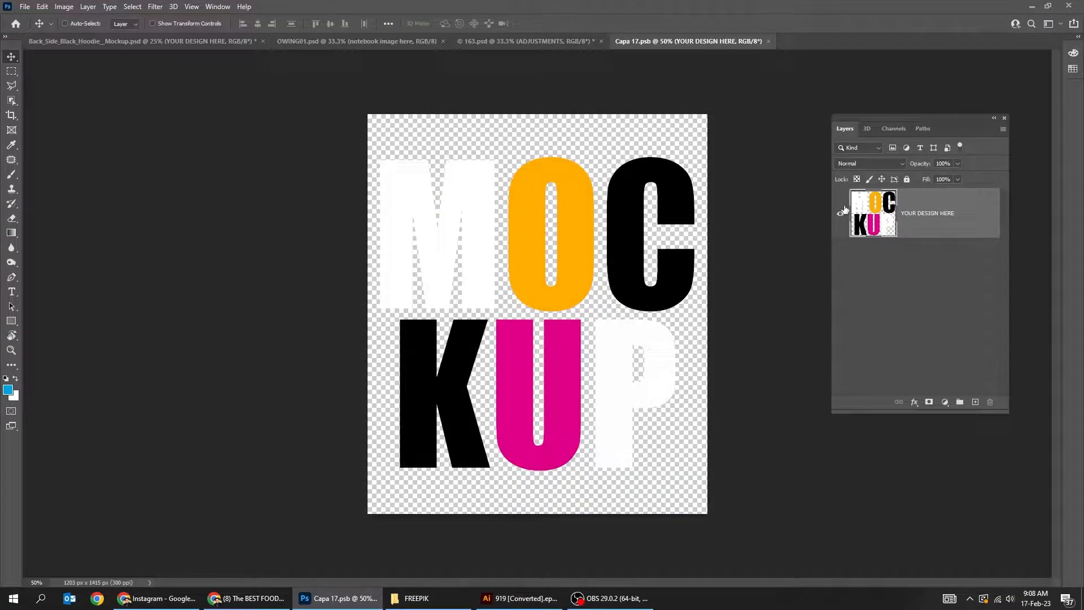
# Paste the B.LIVE logo as a smart object and save so the hoodie updates.
pyautogui.press('ctrl+v')
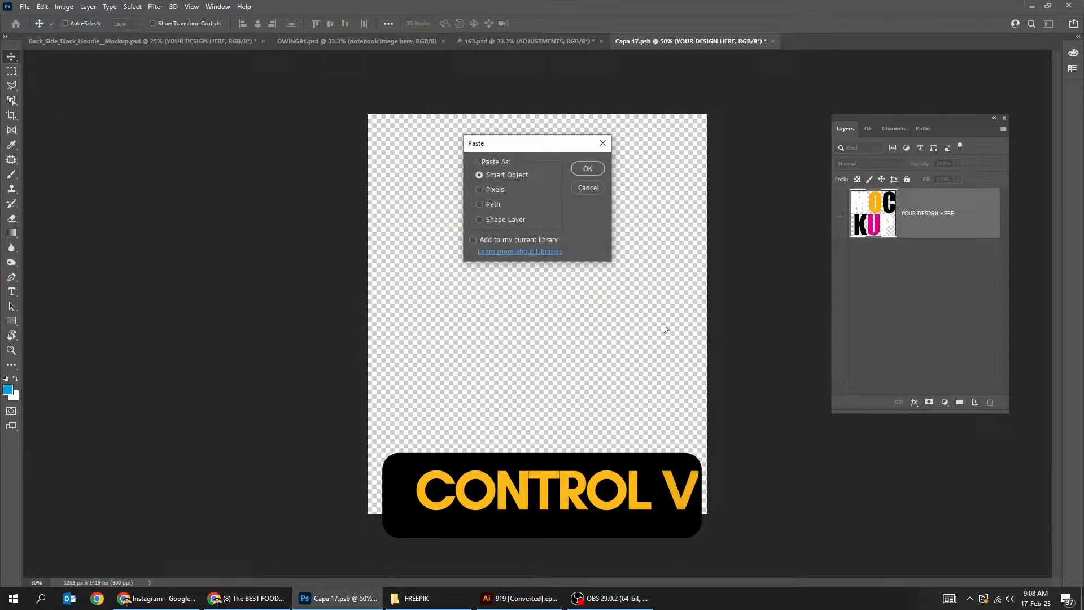
pyautogui.click(587, 168)
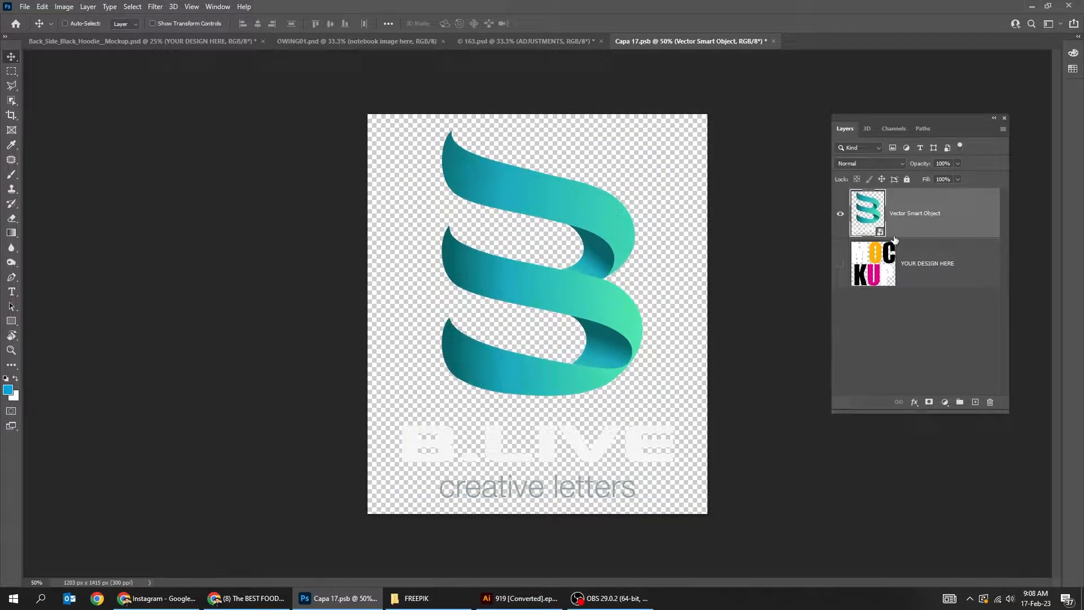
pyautogui.press('ctrl+s')
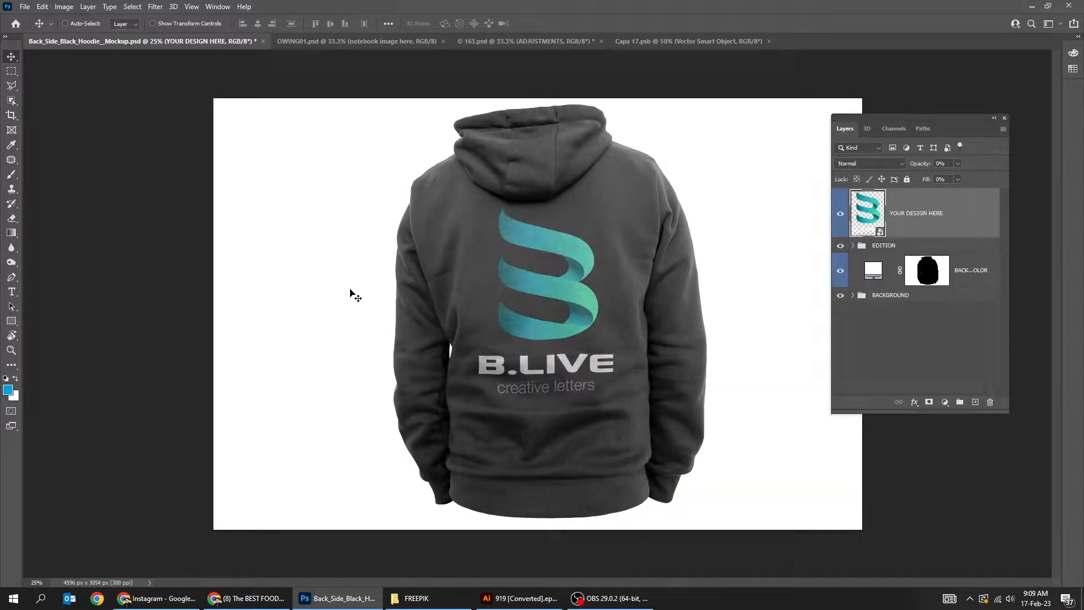
# Return to the hoodie design contents, shift the logo left, and save.
pyautogui.click(688, 41)
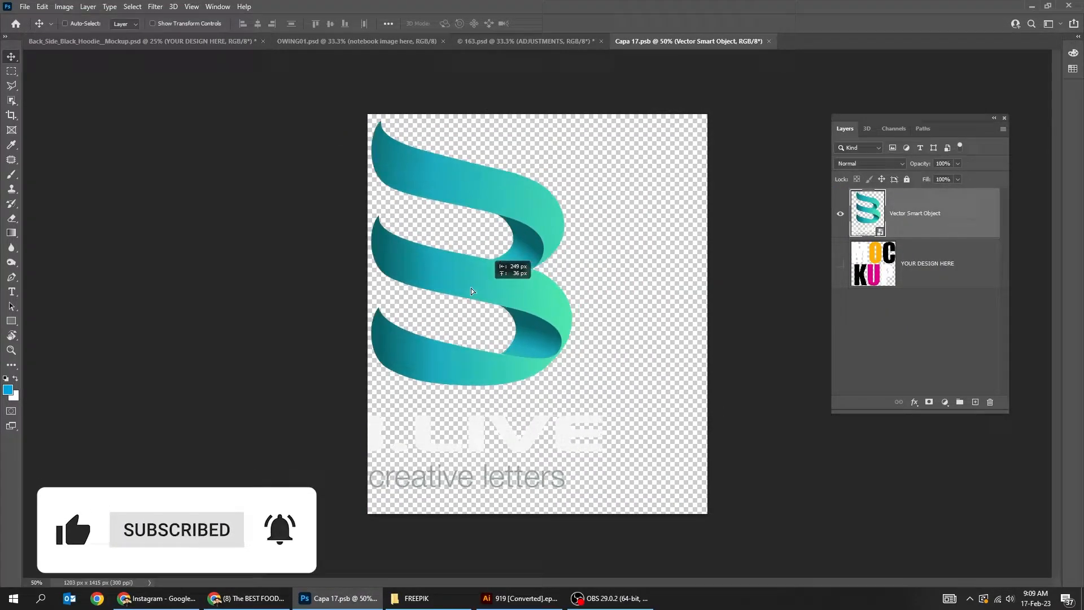
pyautogui.press('ctrl+s')
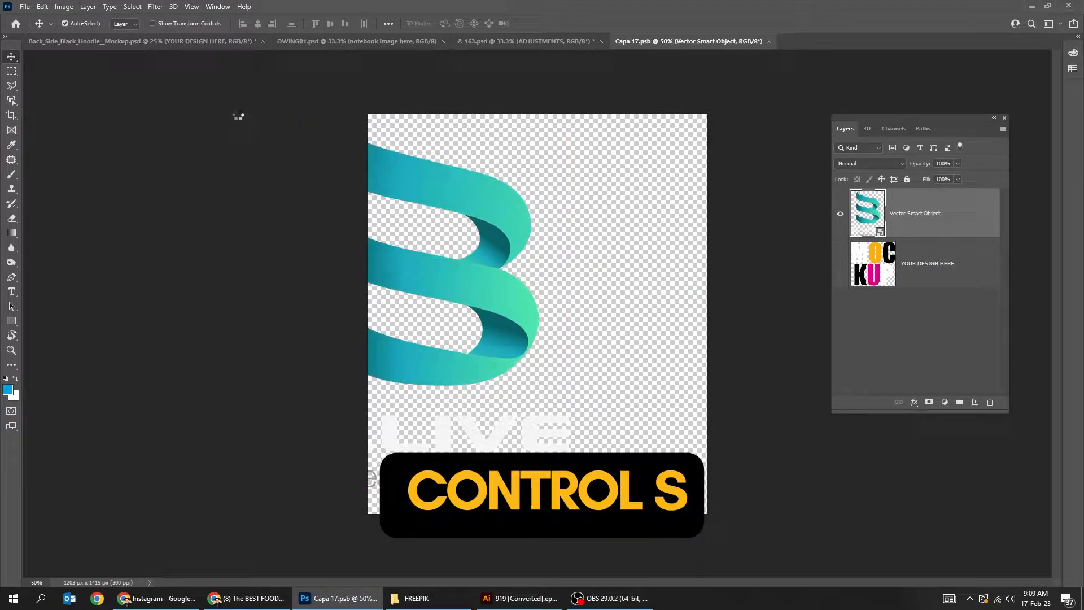
pyautogui.press('ctrl+s')
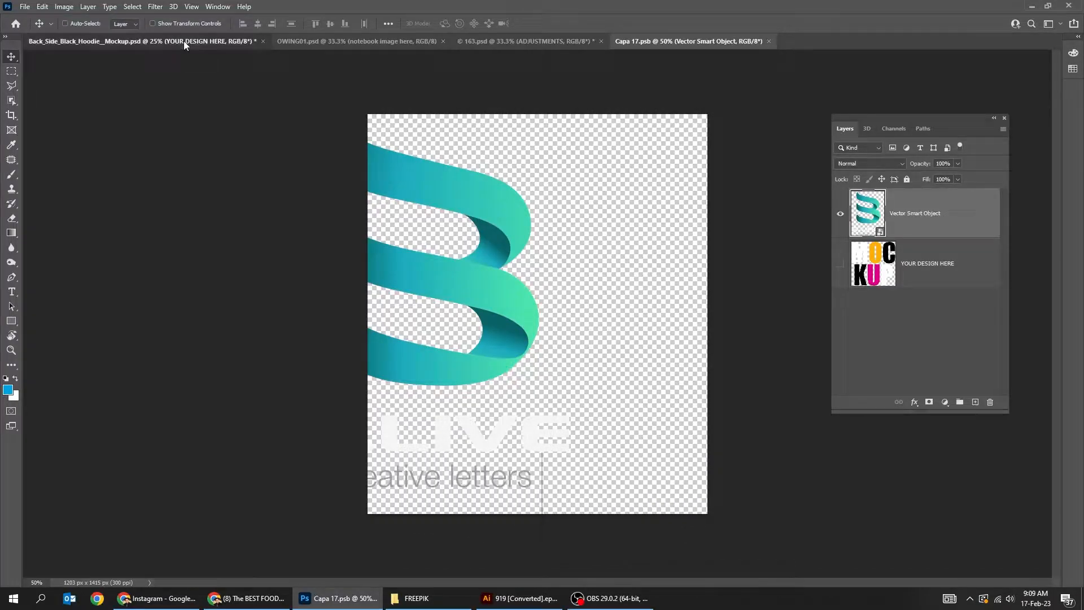
# Close and save the hoodie mockup, open the wall sign's logo contents, then go to Illustrator.
pyautogui.click(131, 40)
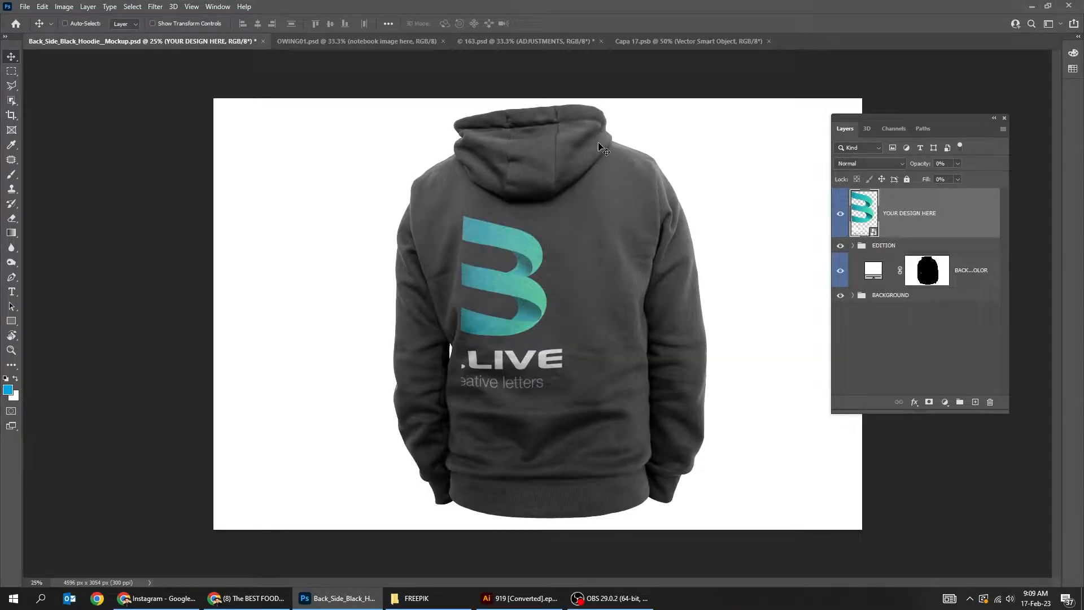
pyautogui.click(768, 41)
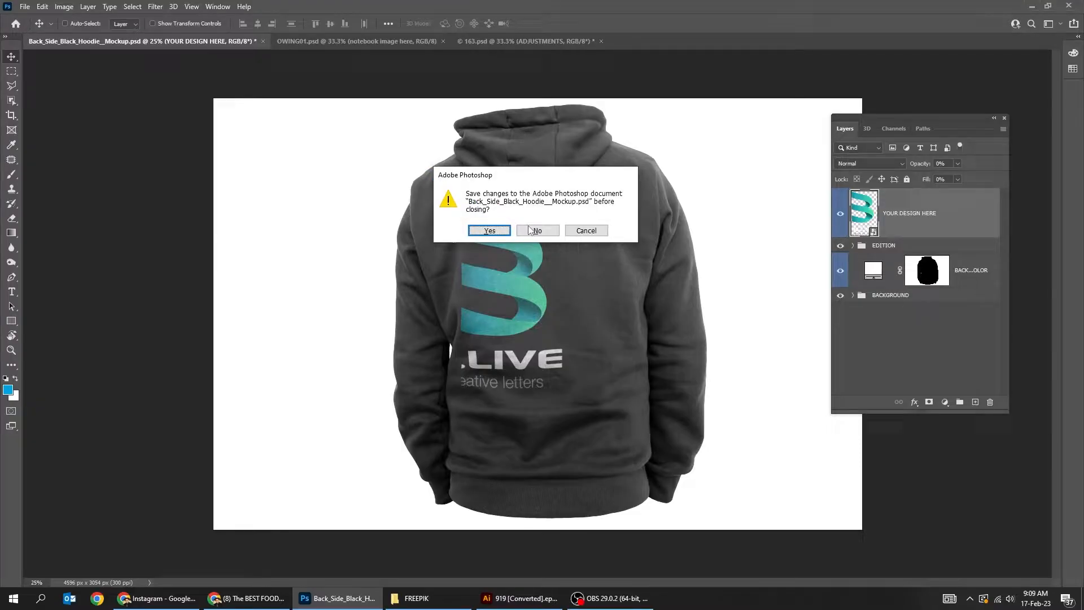
pyautogui.click(537, 230)
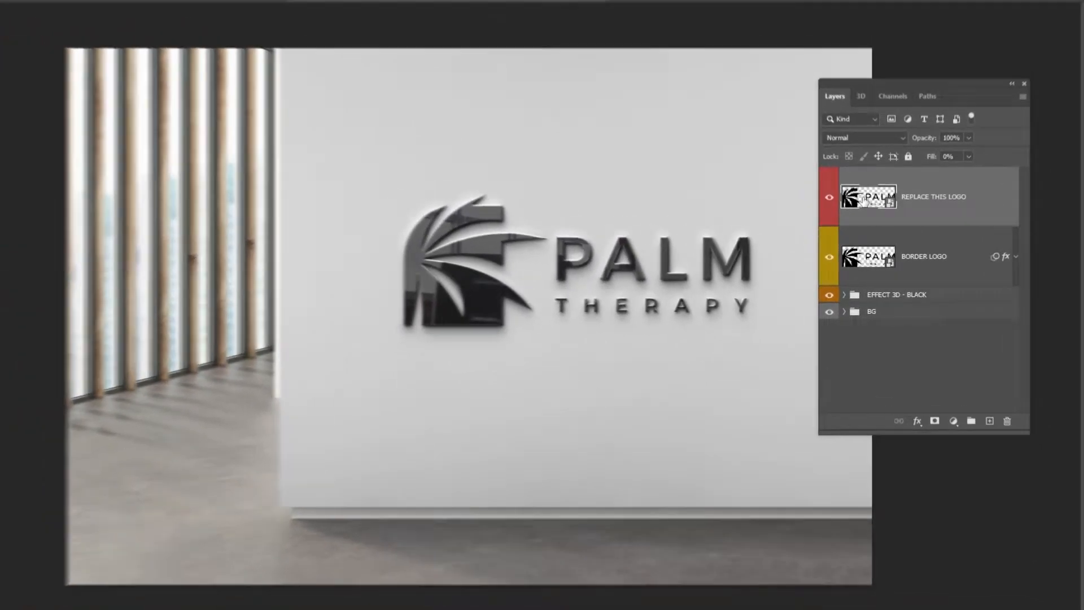
pyautogui.click(708, 40)
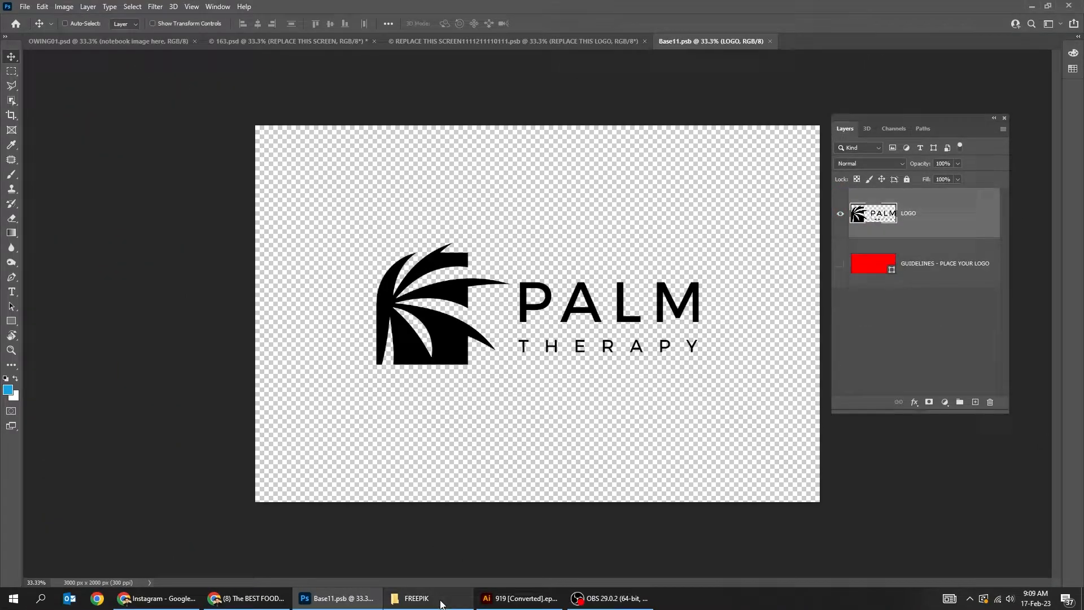
pyautogui.click(520, 598)
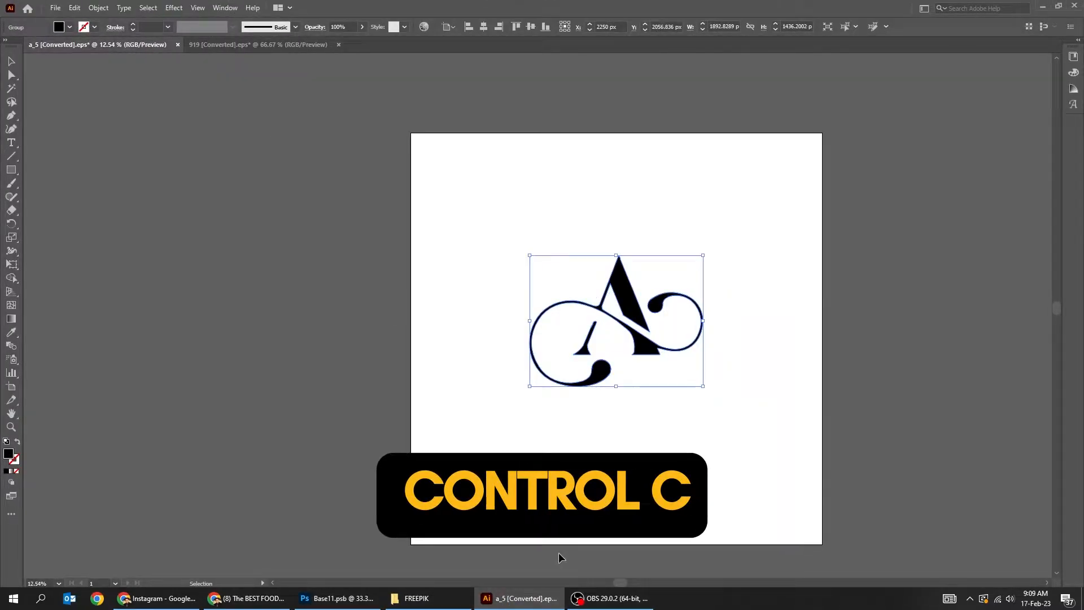
# Paste the A logo as a smart object, resize it to the red area, and hide the guide.
pyautogui.click(338, 598)
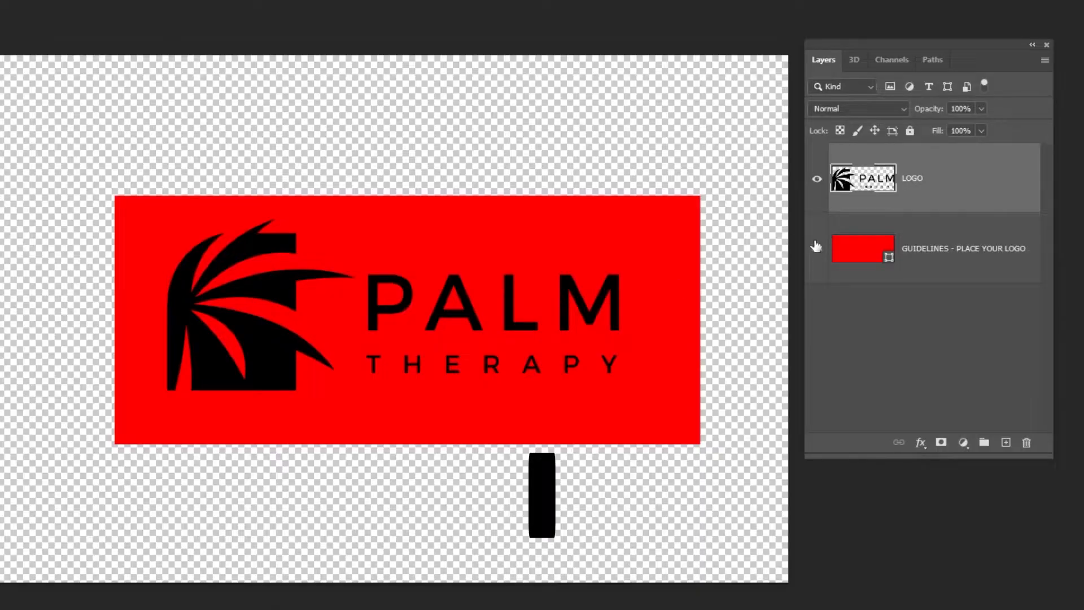
pyautogui.press('ctrl+v')
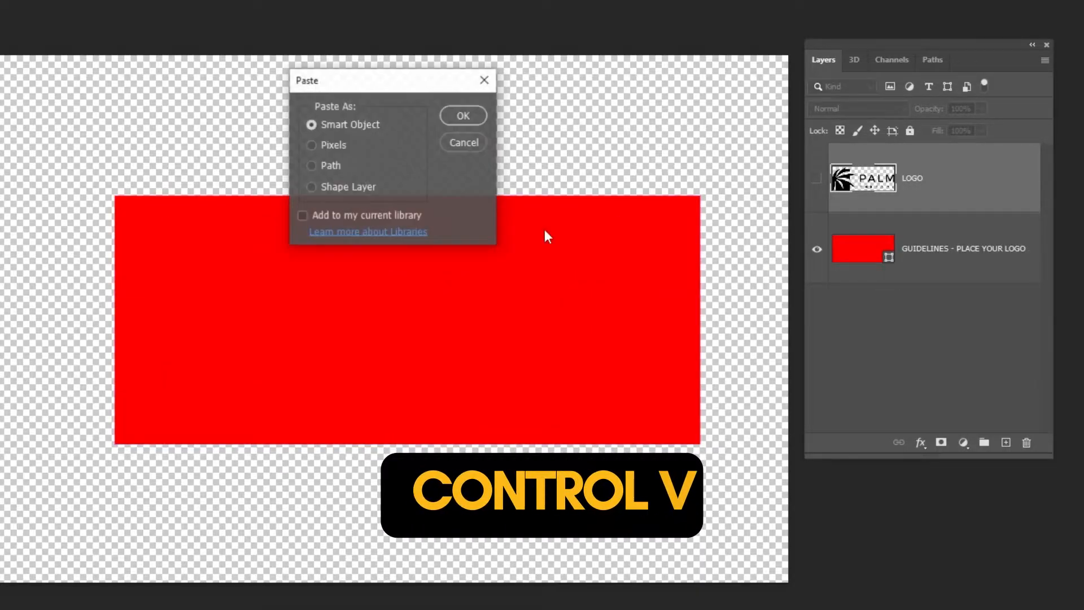
pyautogui.click(463, 115)
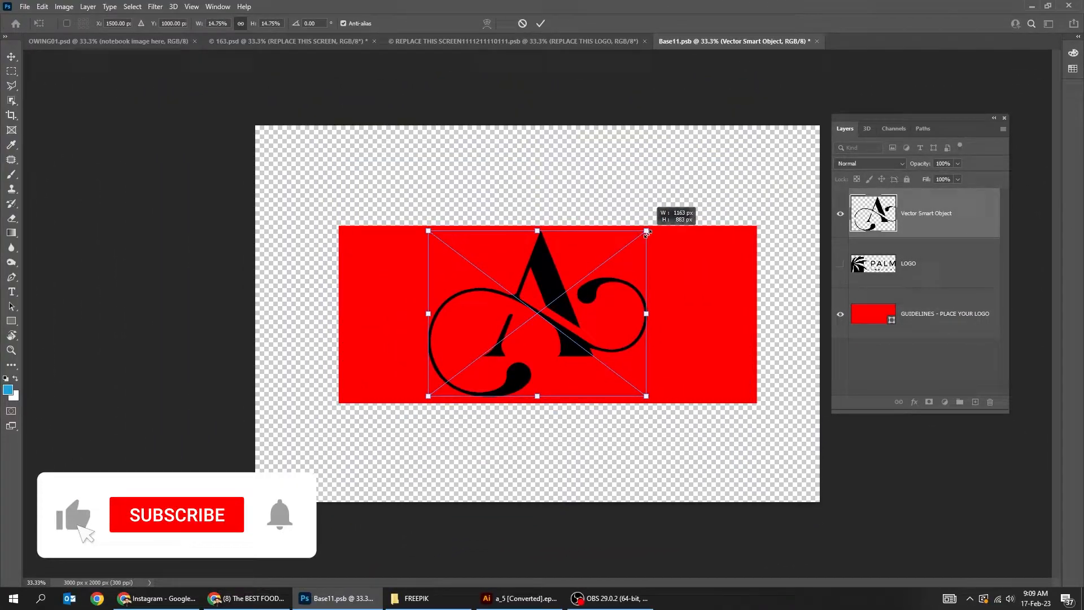
pyautogui.press('Return')
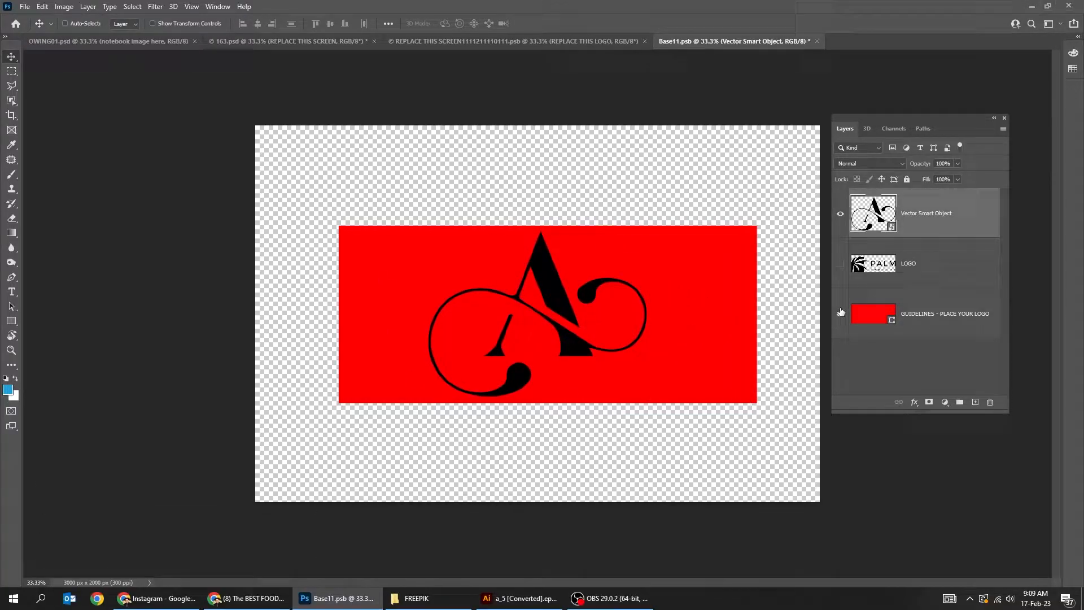
pyautogui.click(840, 312)
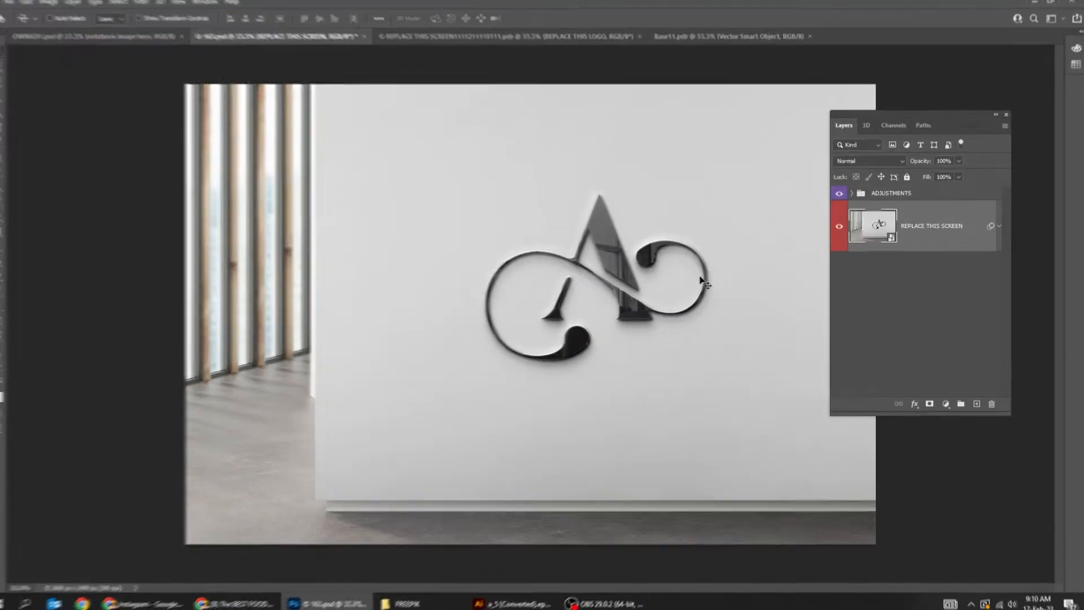
# Expand the ADJUSTMENTS group to reveal the sign's shadow and lighting layers.
pyautogui.click(853, 193)
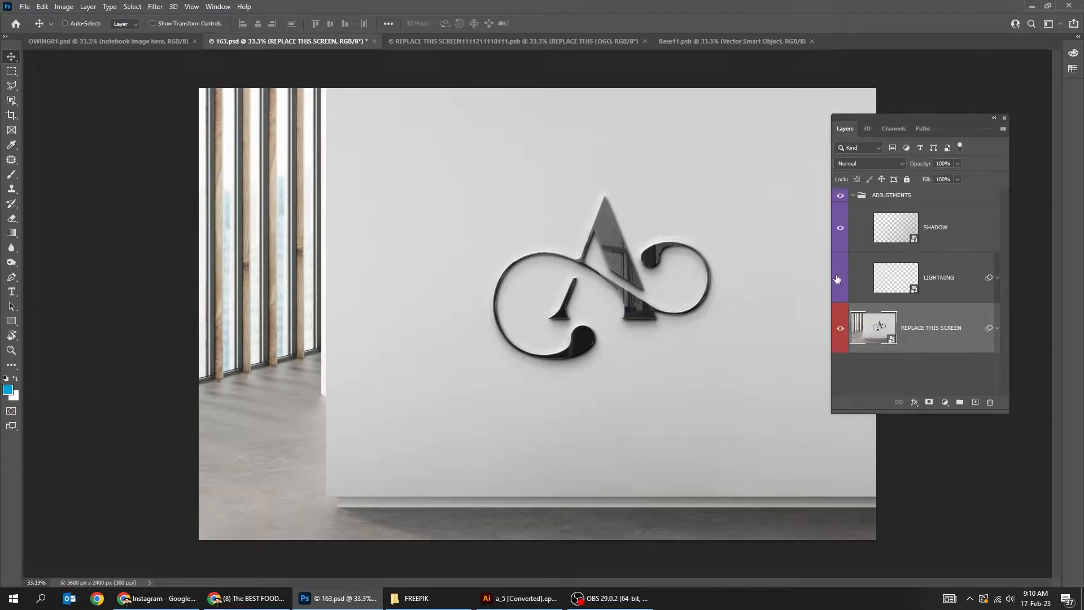
# Hide the Instant Showcase text and place the saved web portfolio image on the laptop screen.
pyautogui.click(107, 41)
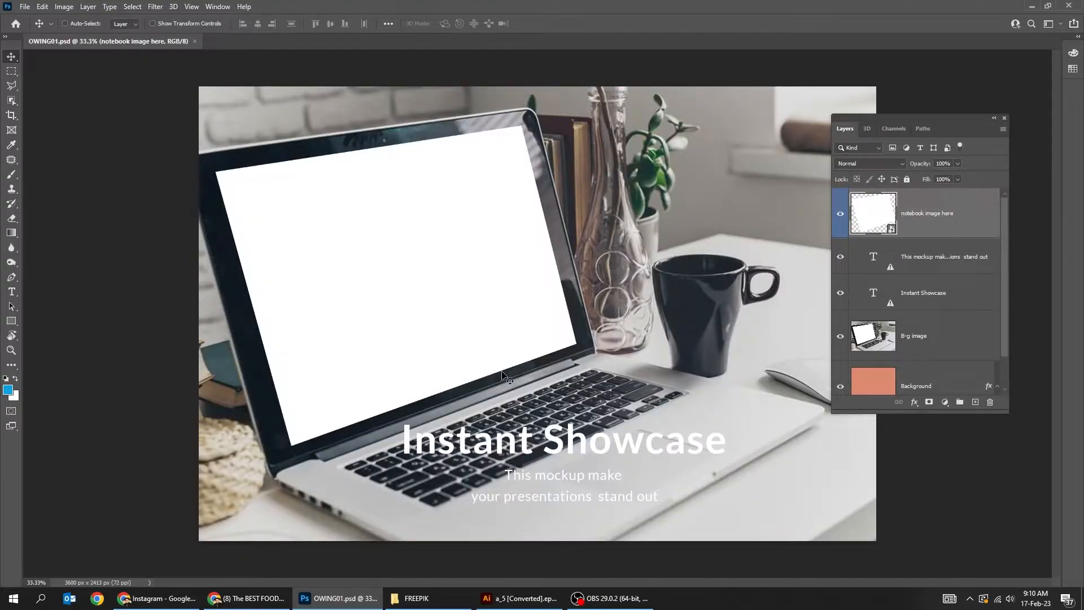
pyautogui.moveTo(446, 459)
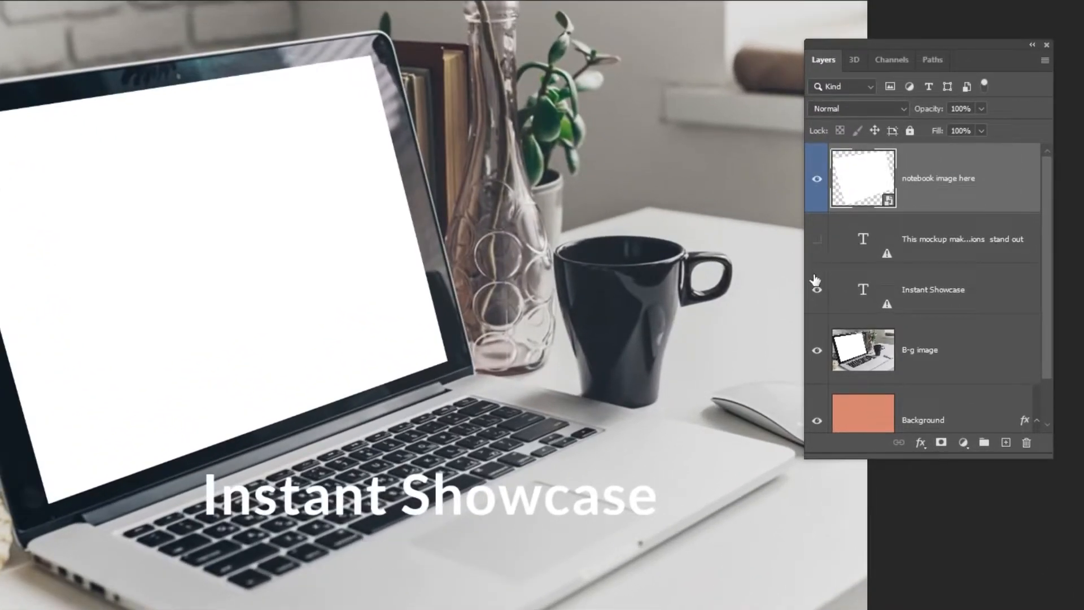
pyautogui.click(816, 289)
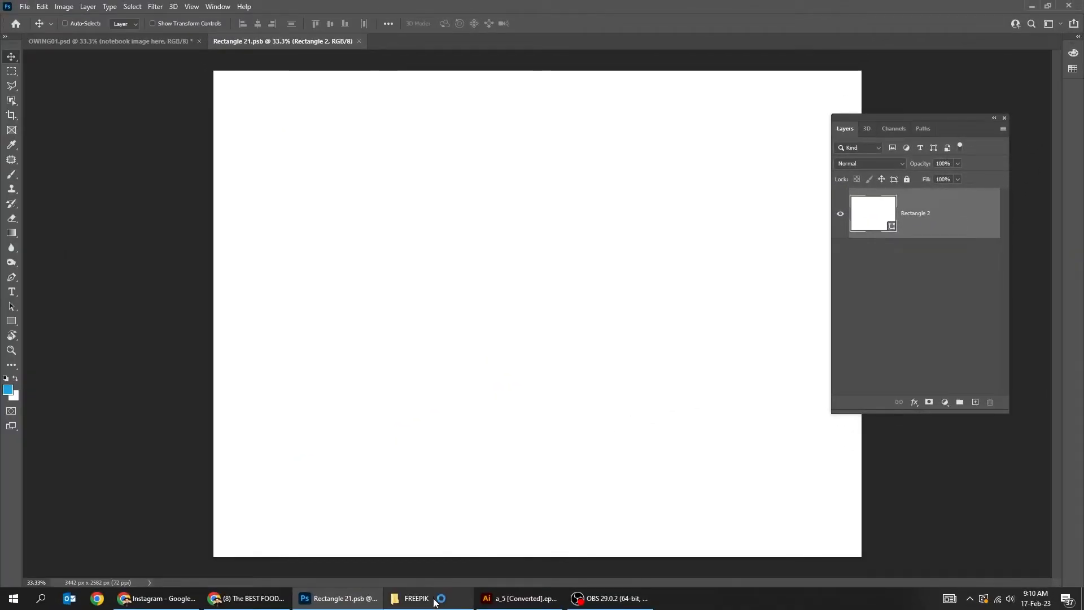
pyautogui.click(416, 598)
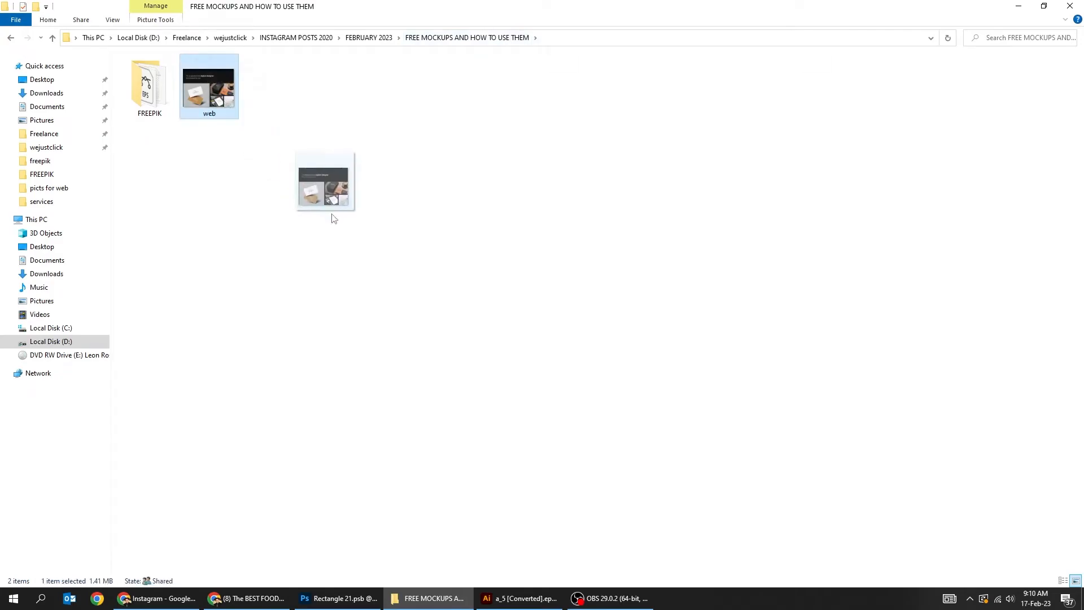
pyautogui.click(338, 598)
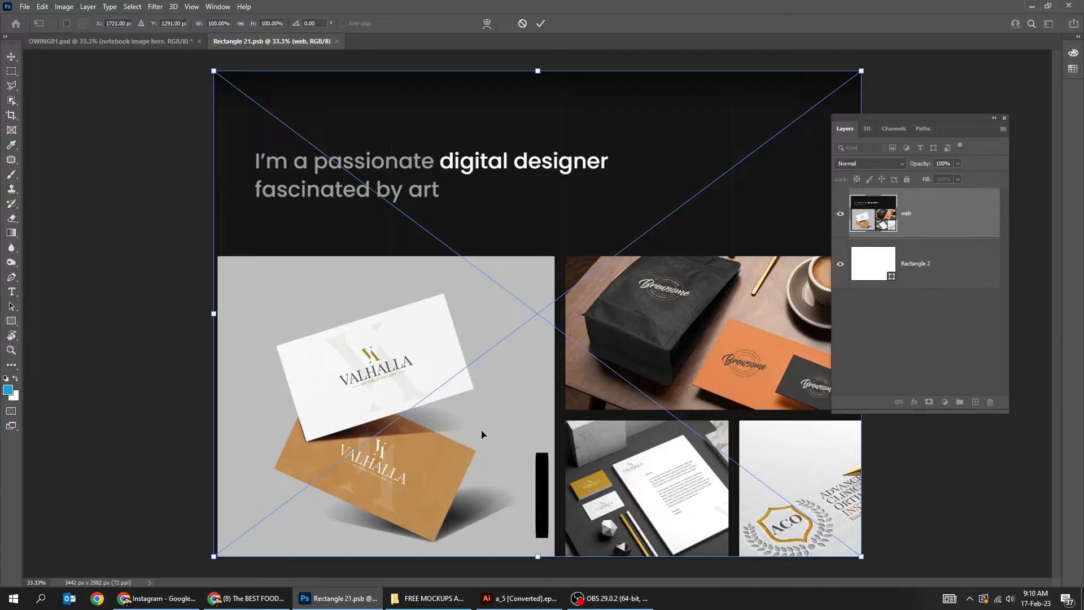
pyautogui.press('ctrl+s')
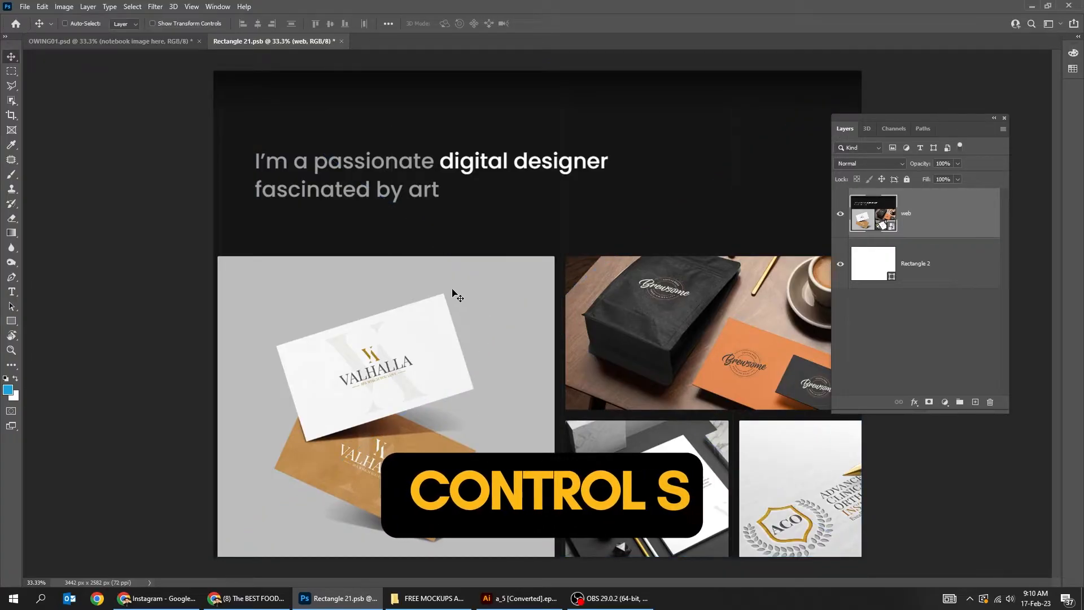
pyautogui.press('ctrl+s')
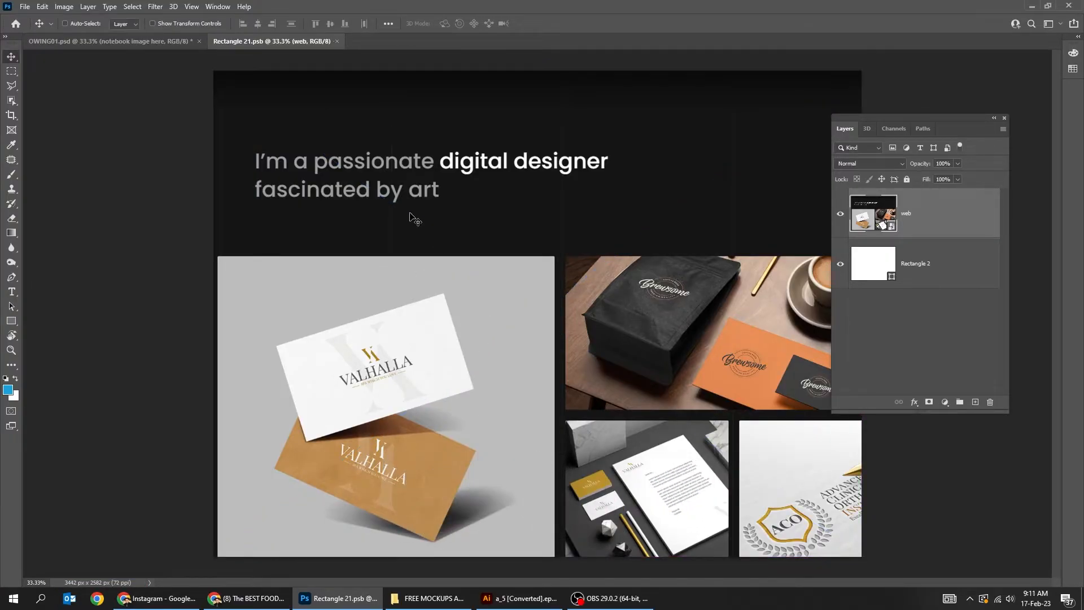
pyautogui.click(104, 41)
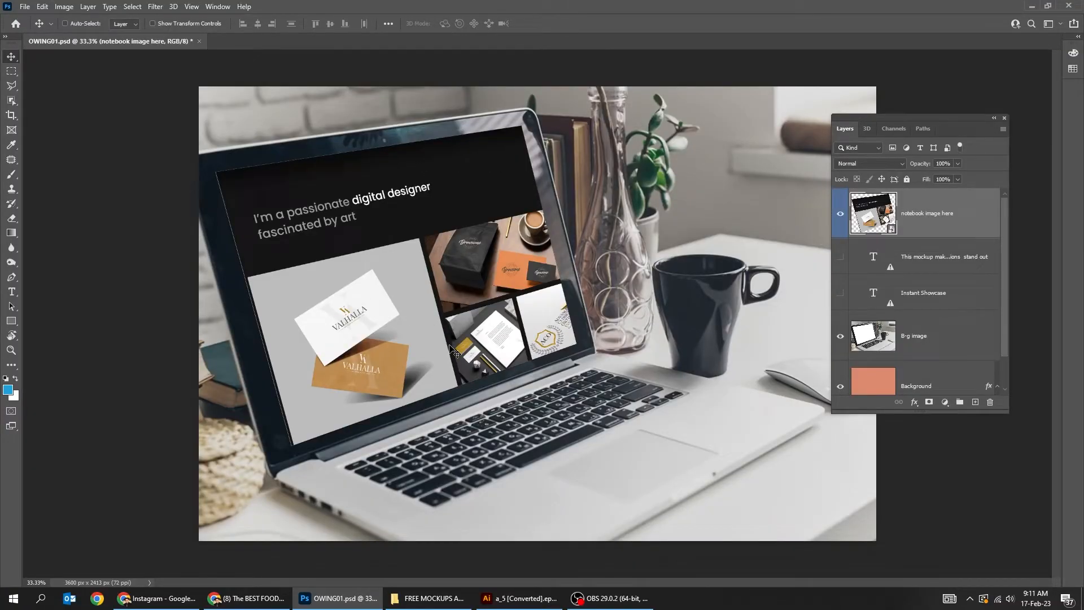
pyautogui.moveTo(569, 378)
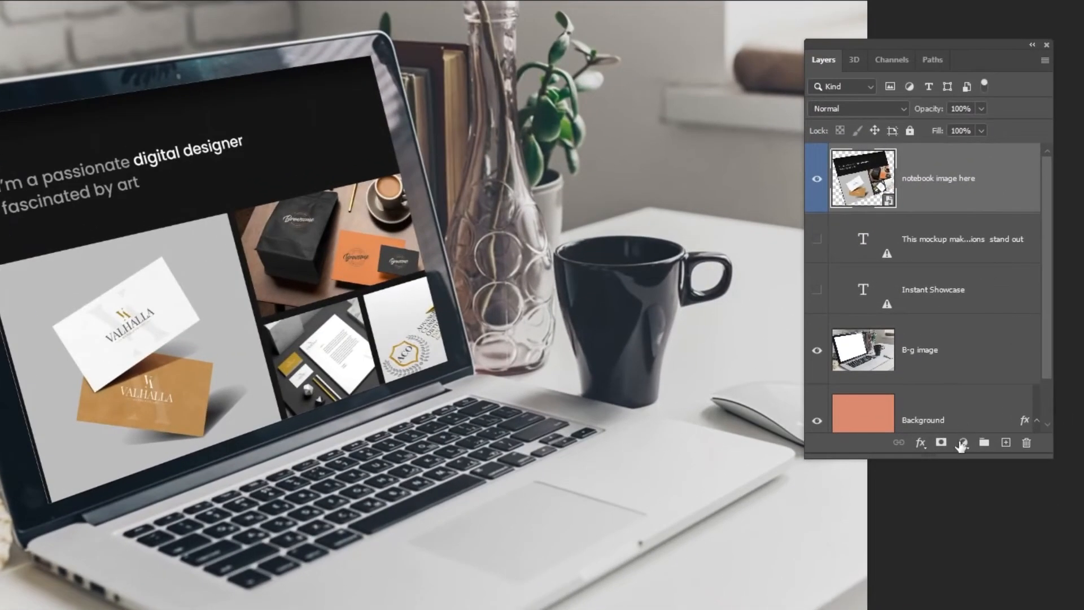
# Add a Gradient fill layer from the Layers panel's fill and adjustment menu.
pyautogui.click(961, 443)
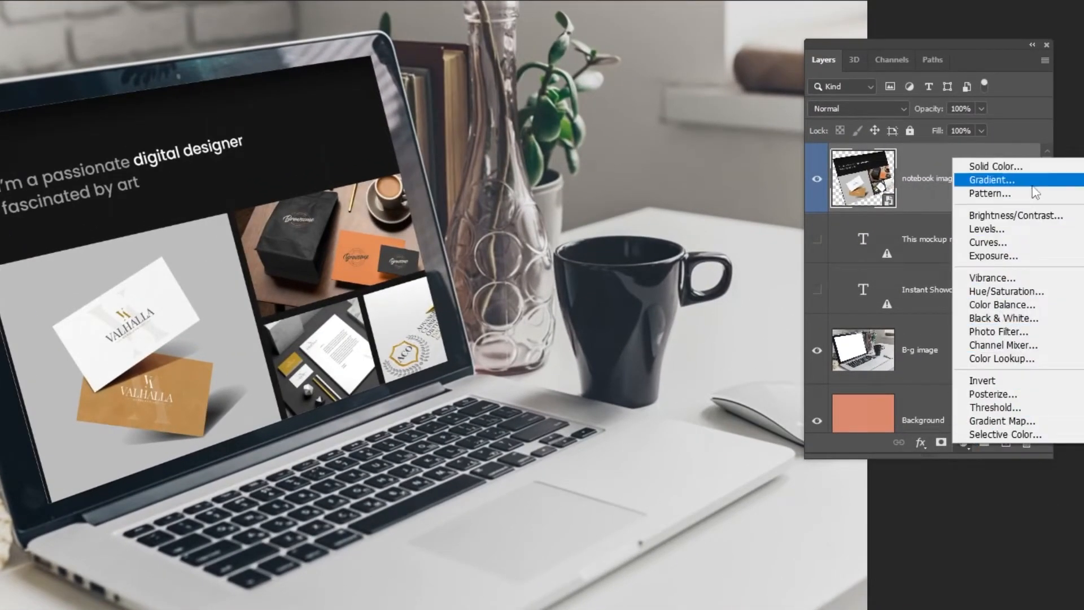
pyautogui.click(987, 243)
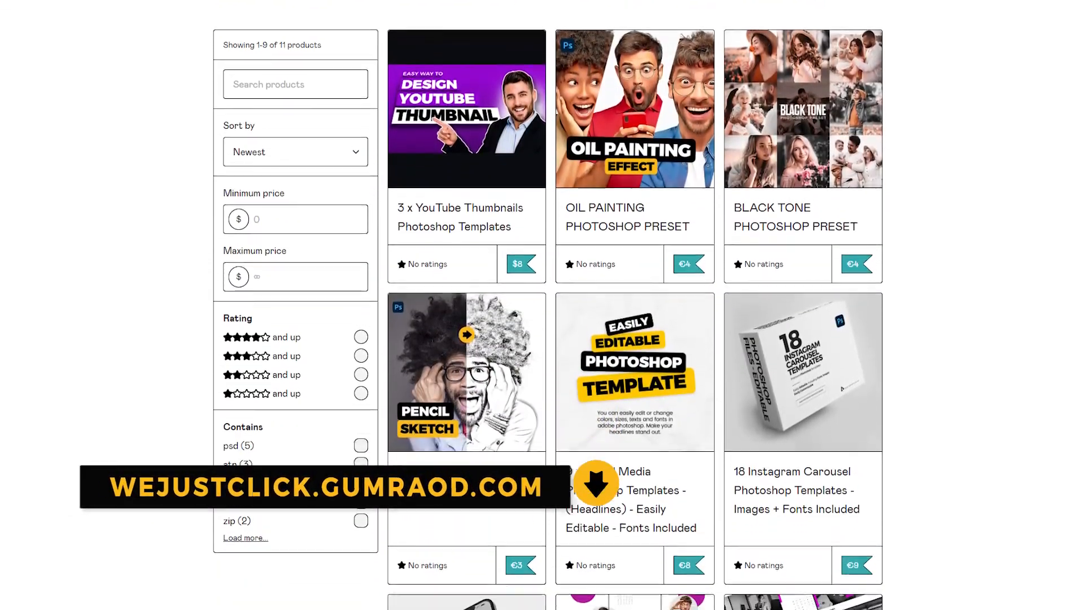
pyautogui.scroll(-3)
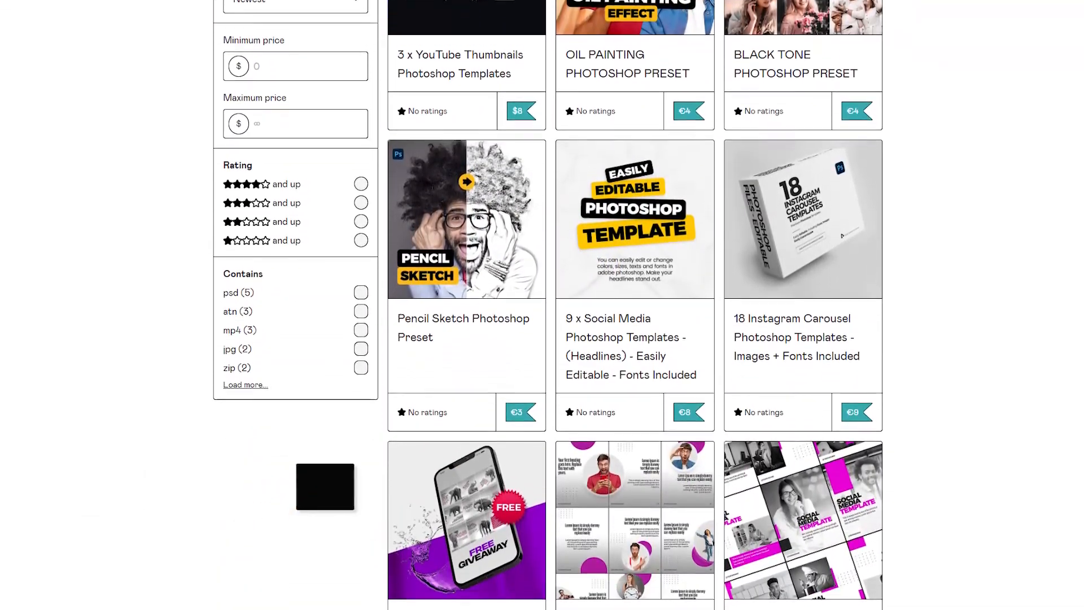